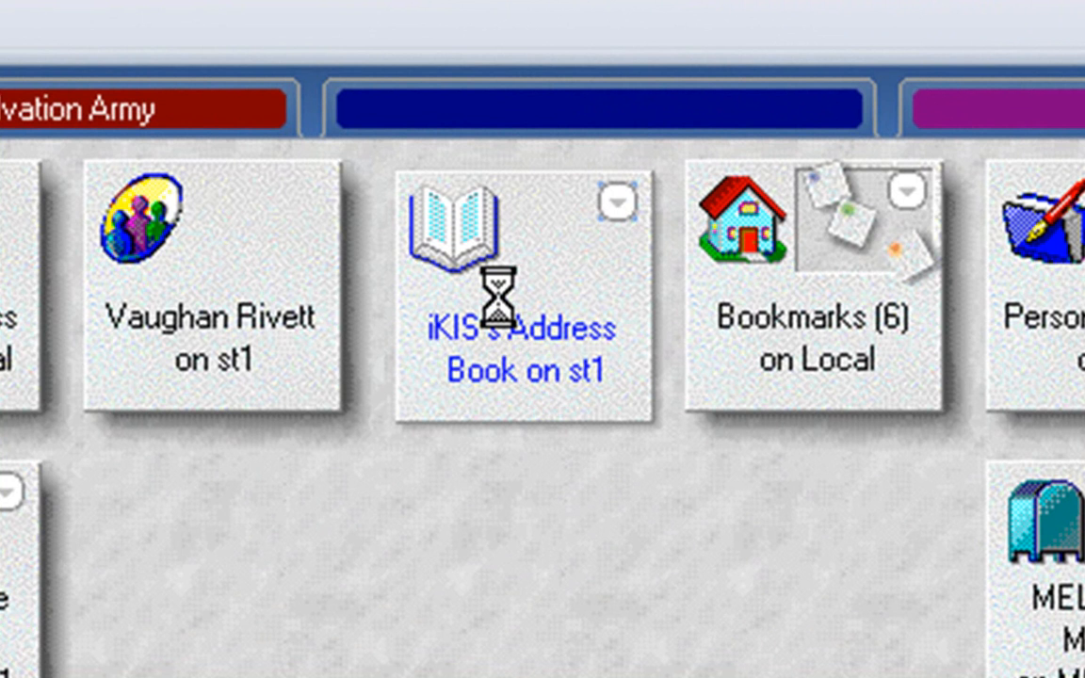
Step: Open iKIS's Address Book from the Workspace to its People view
{"action": "double_click", "coordinate": [524, 292]}
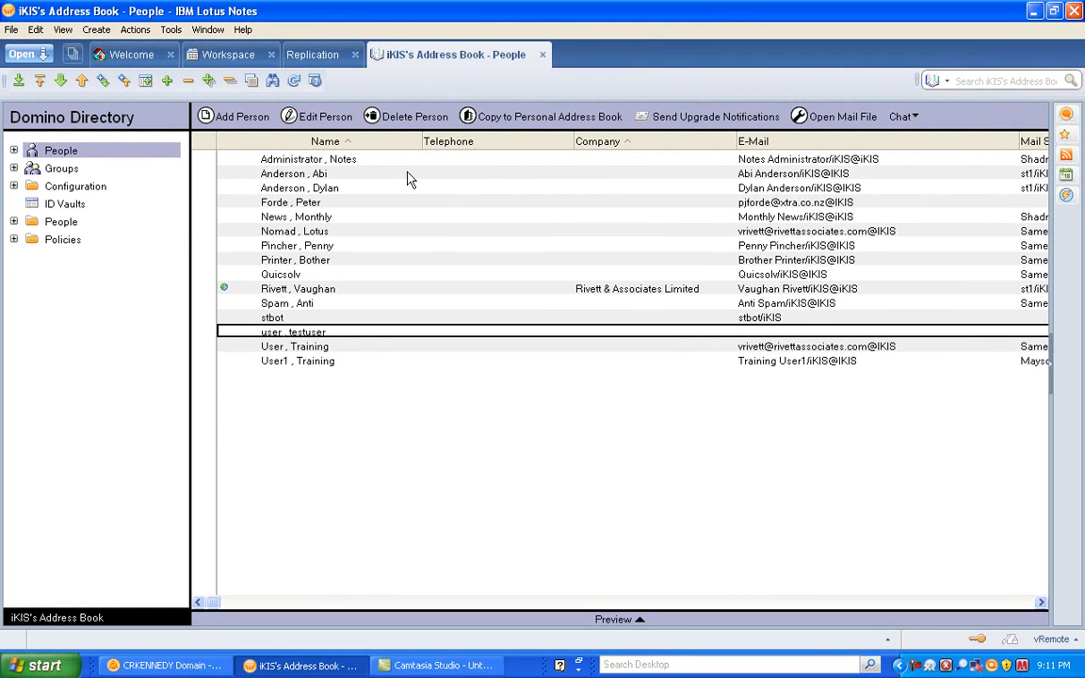
{"action": "mouse_move", "coordinate": [332, 249]}
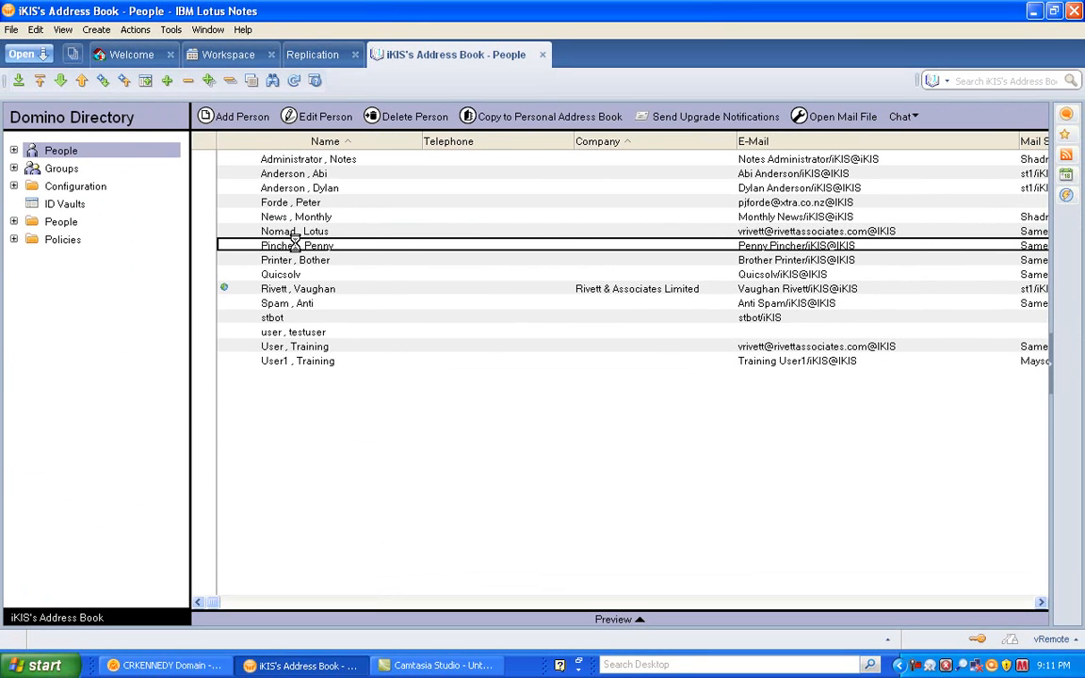
Step: Open Penny Pincher's person document and bring the mail details into view
{"action": "double_click", "coordinate": [297, 245]}
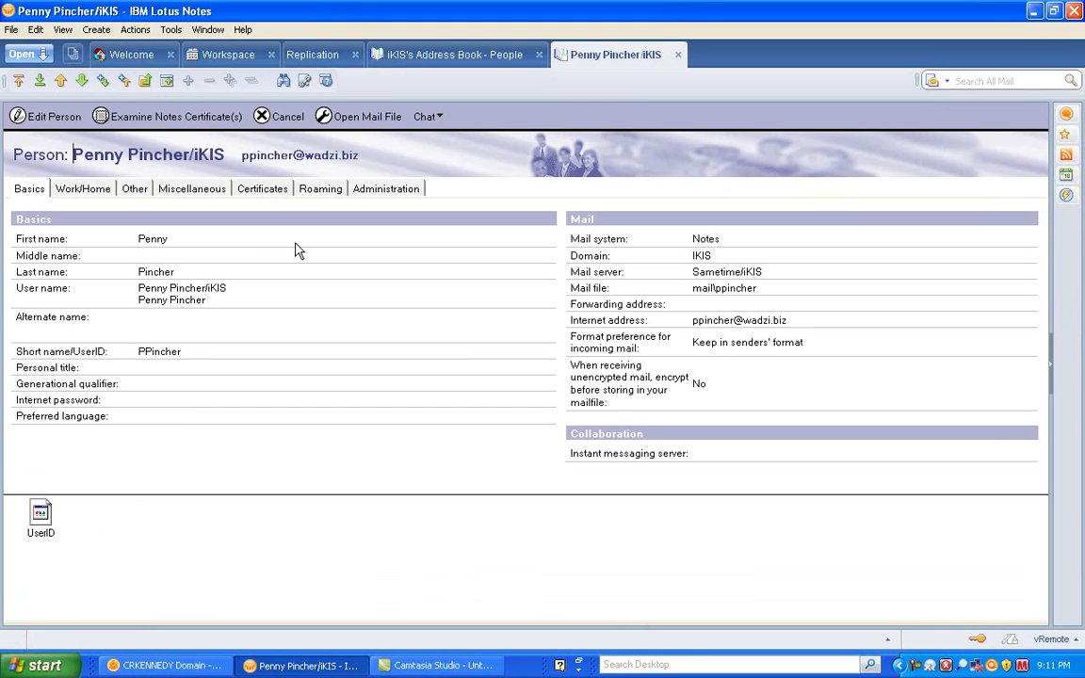
{"action": "mouse_move", "coordinate": [235, 297]}
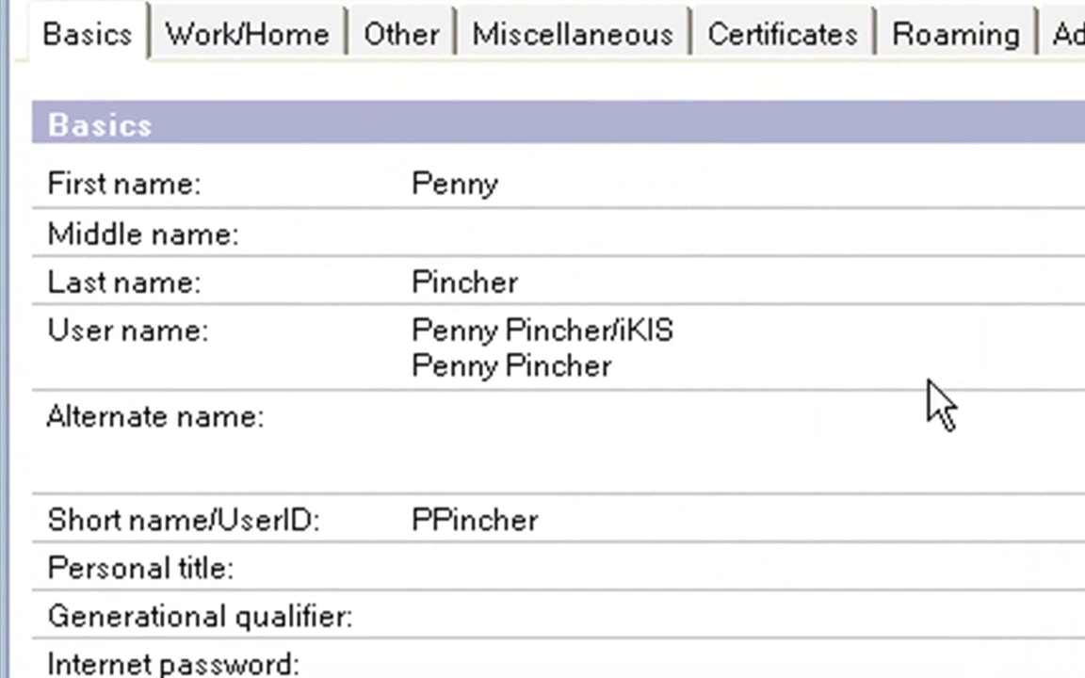
{"action": "scroll", "scroll_direction": "down", "scroll_amount": 3}
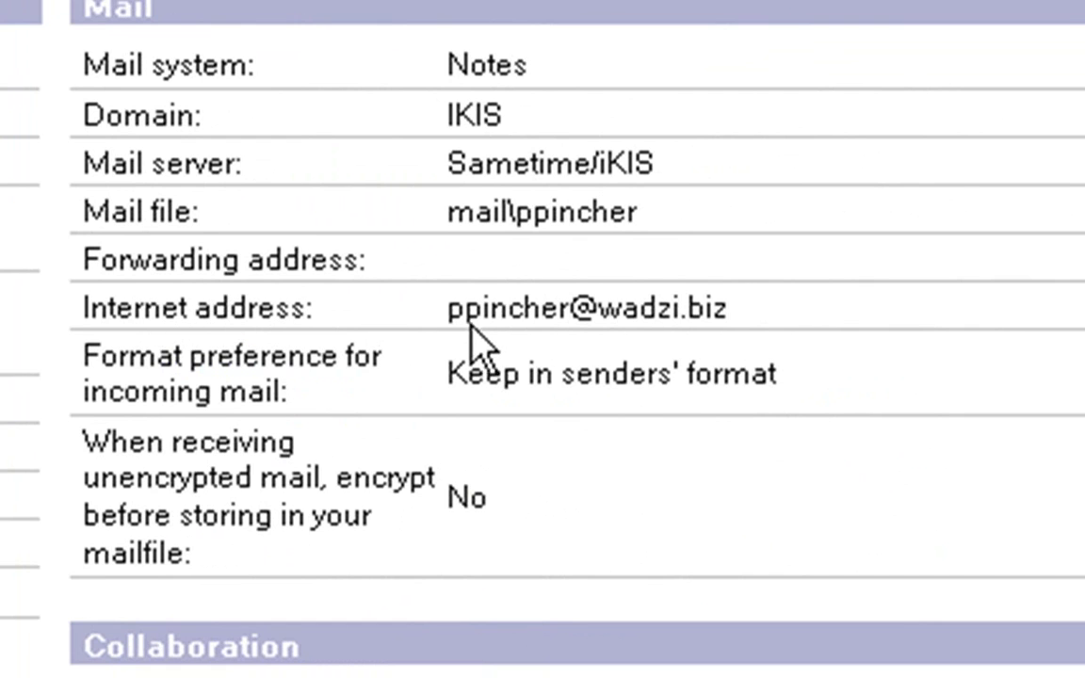
{"action": "mouse_move", "coordinate": [480, 413]}
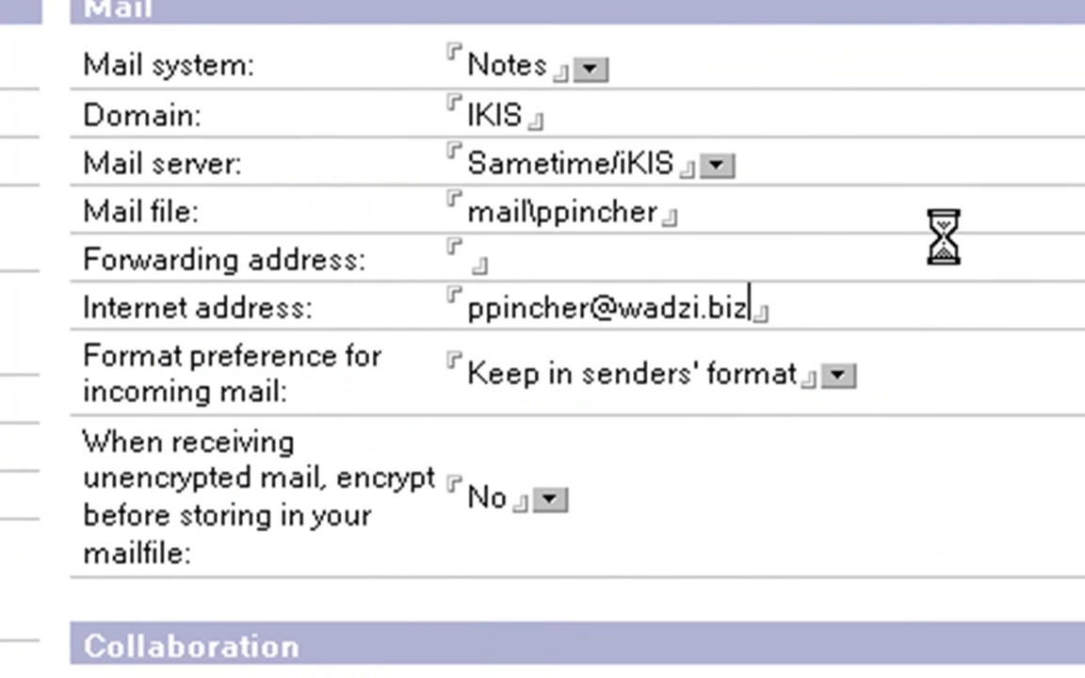
Step: Replace the wadzi.biz domain in the Internet address with rivettassociates.com
{"action": "key", "text": "BackSpace"}
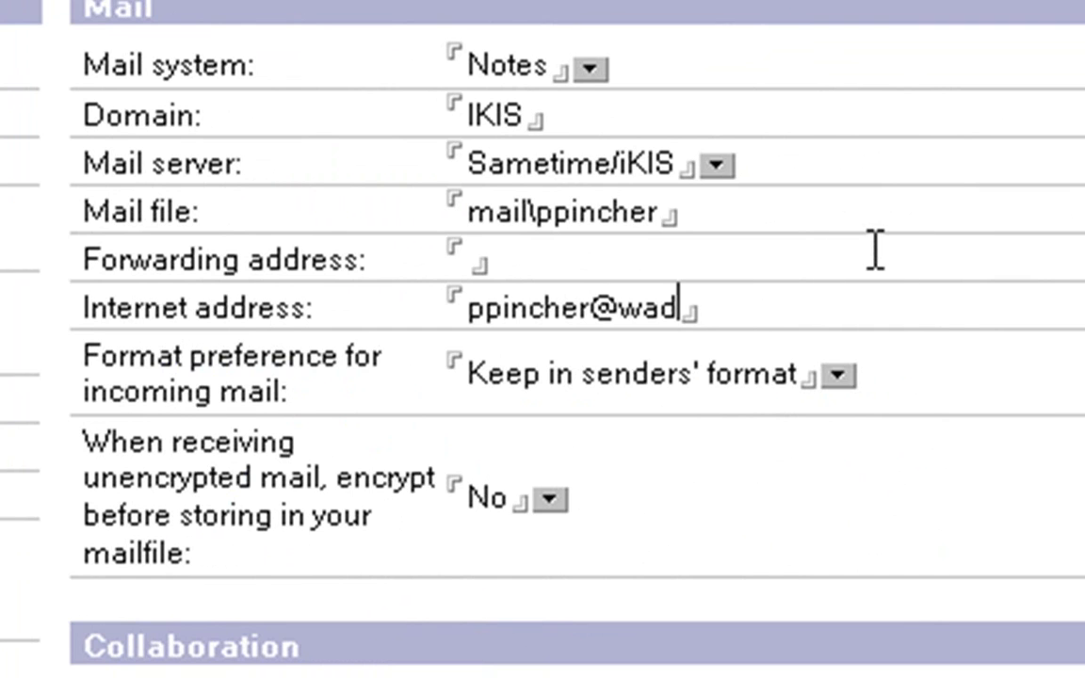
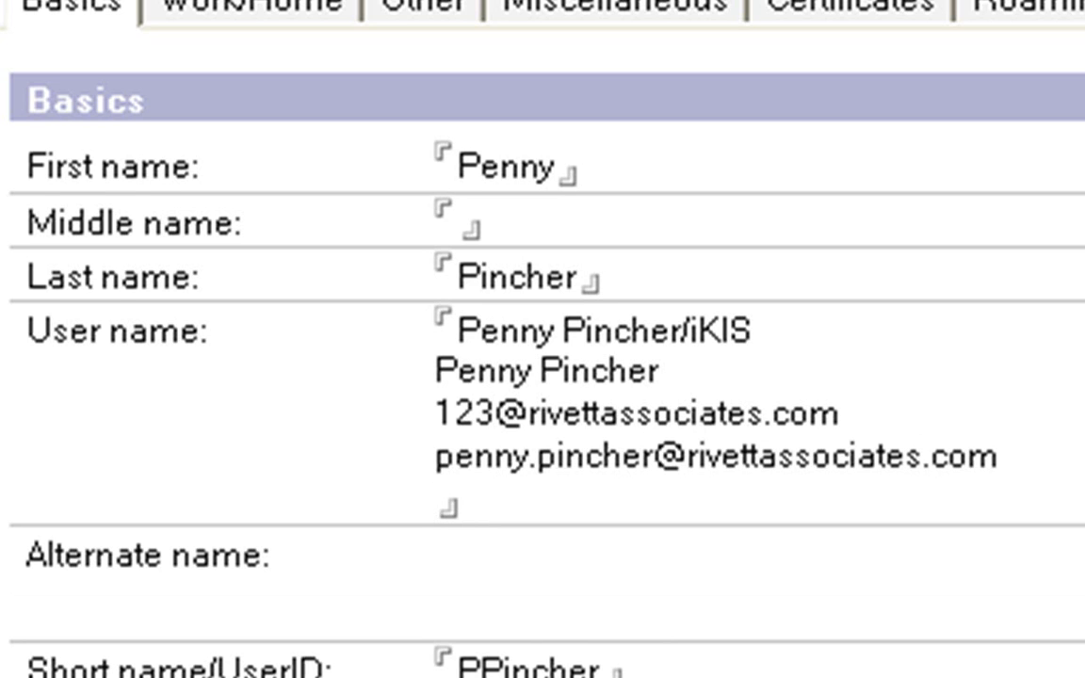
{"action": "type", "text": "penny"}
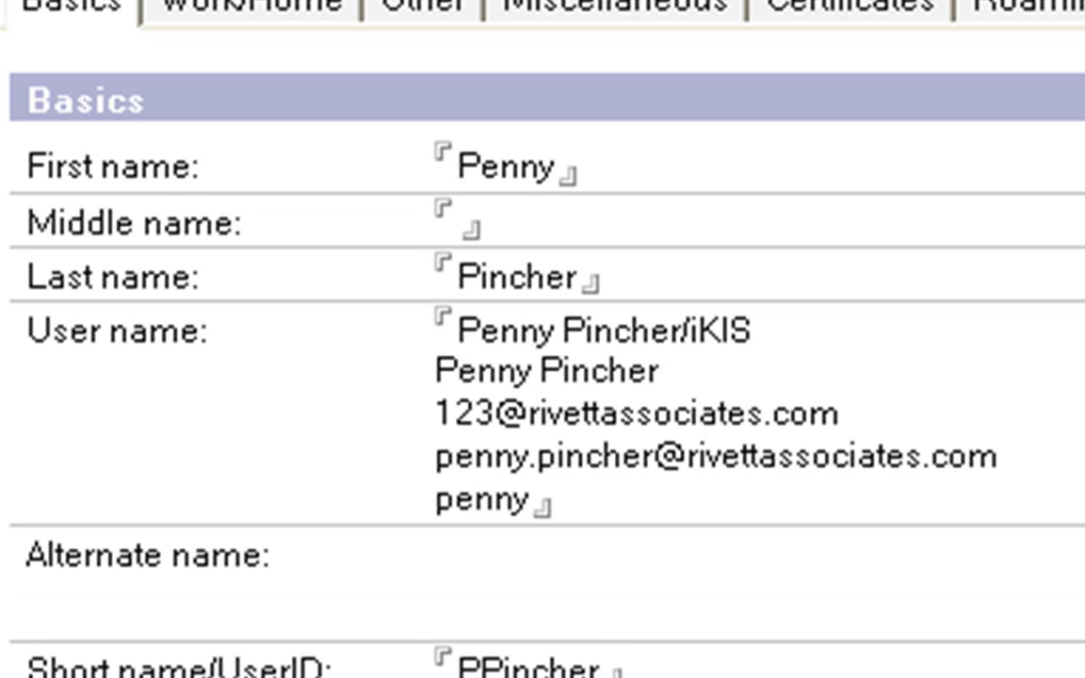
{"action": "type", "text": "@"}
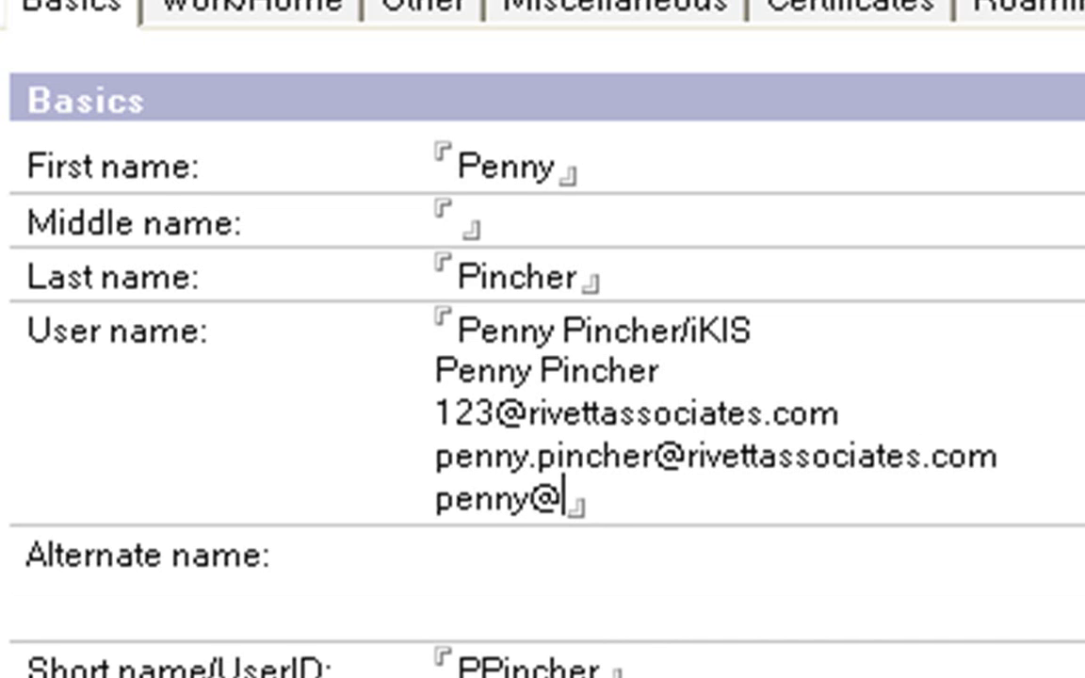
{"action": "type", "text": "NOTH"}
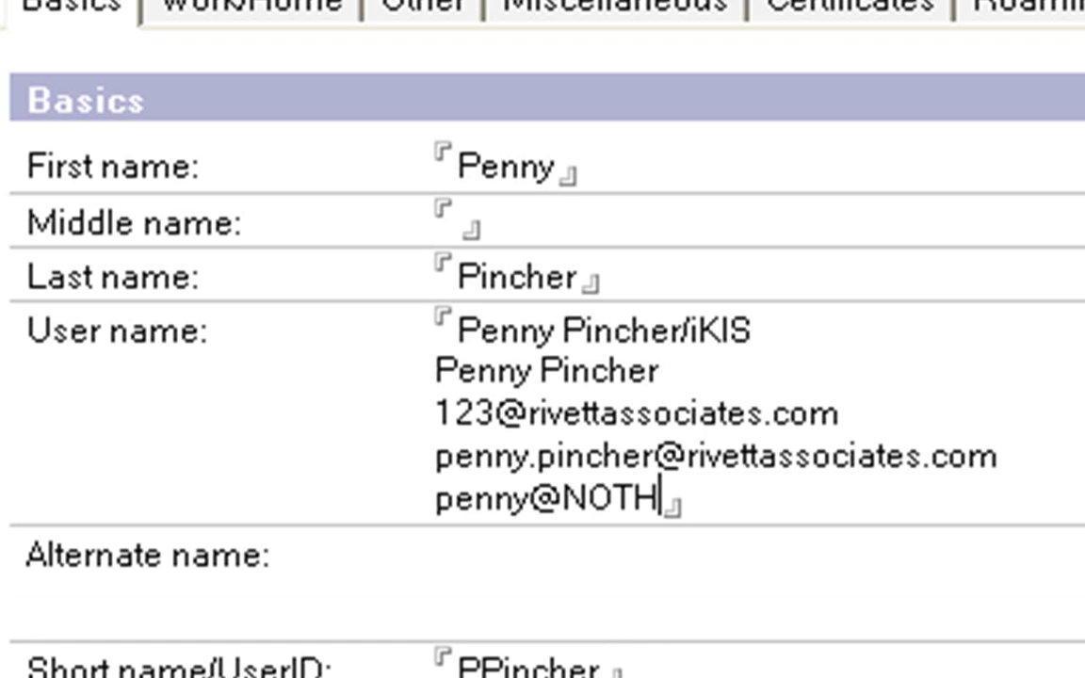
{"action": "key", "text": "Backspace"}
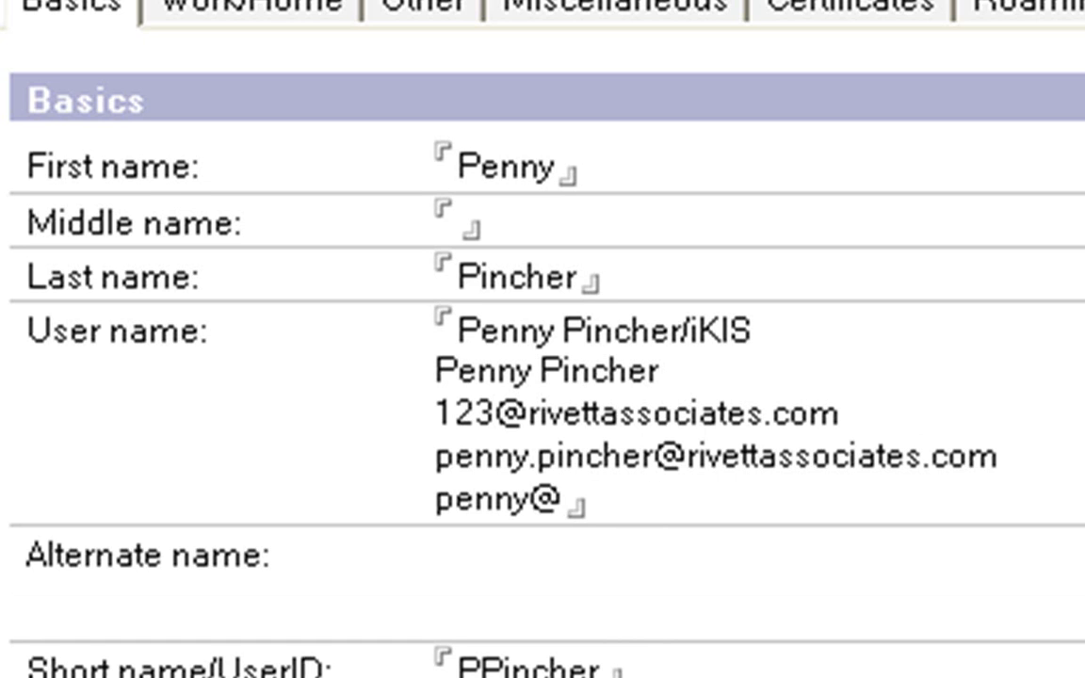
{"action": "type", "text": "anotherdomai"}
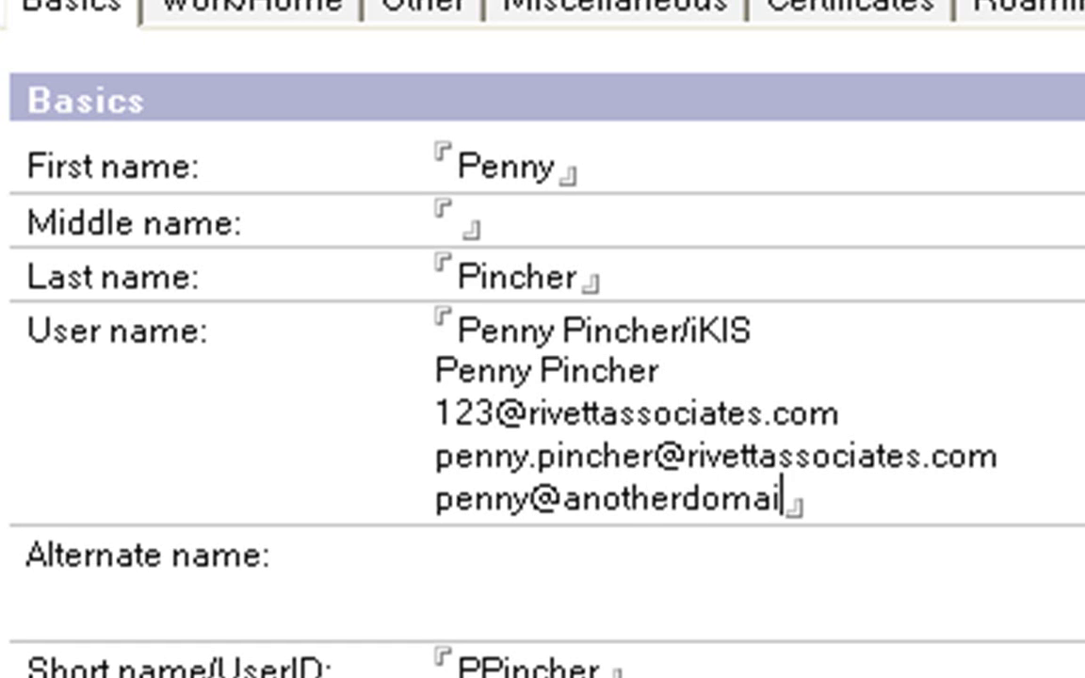
{"action": "type", "text": "n.com"}
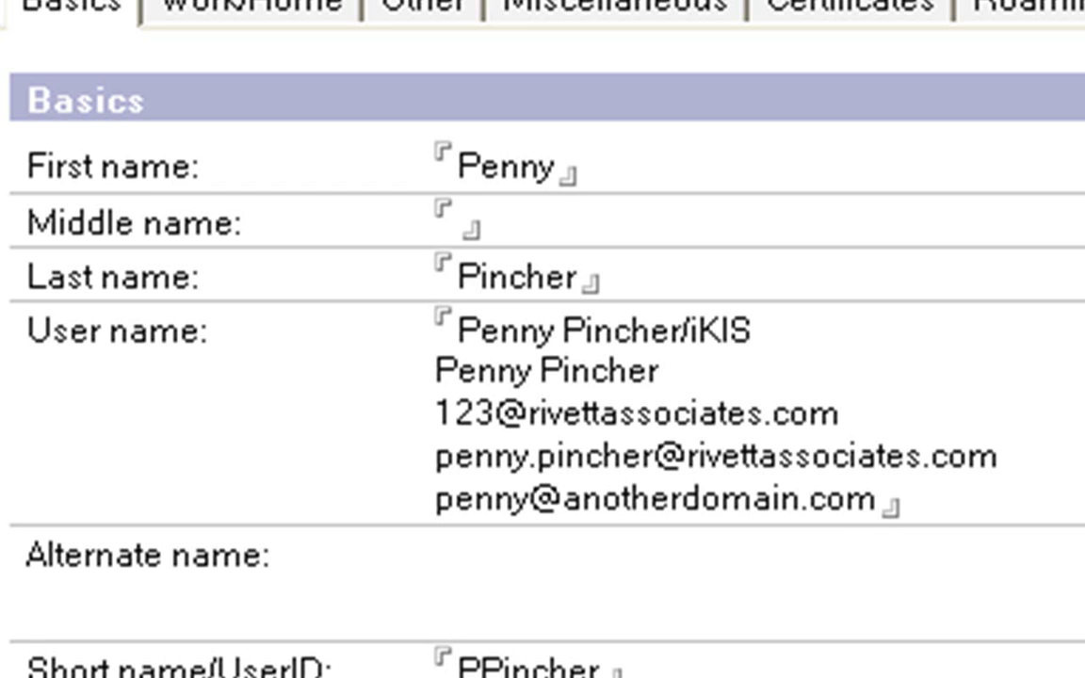
{"action": "mouse_move", "coordinate": [550, 139]}
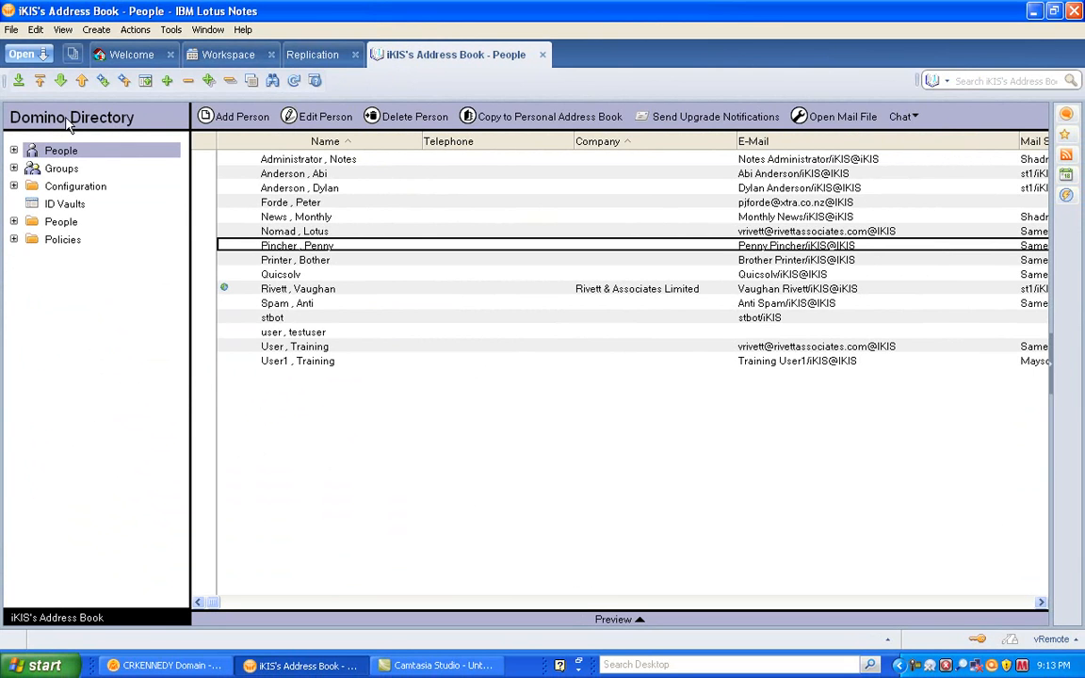
{"action": "mouse_move", "coordinate": [315, 459]}
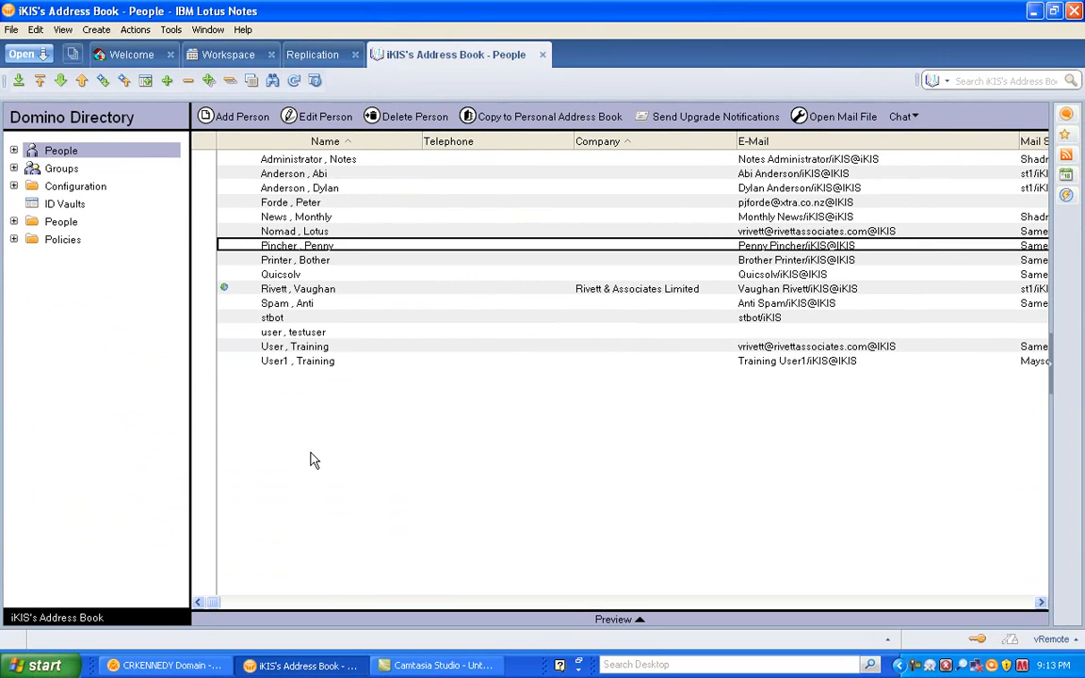